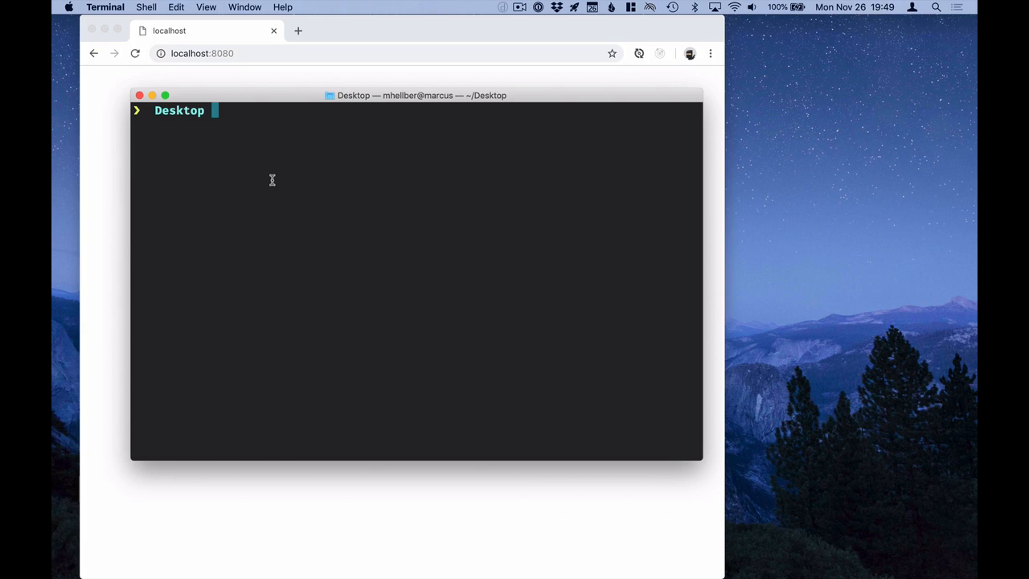
Create the webcomponents folder and npm install webpack, webpack-dev-server, webpack-cli and html-webpack-plugin as dev dependencies.
{"action": "key", "text": "Return"}
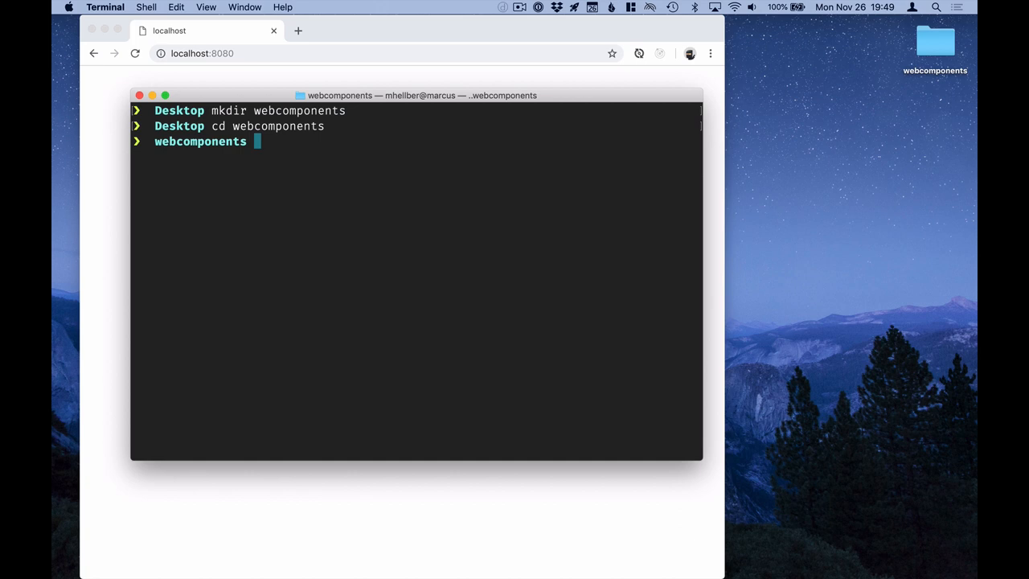
{"action": "type", "text": "npm"}
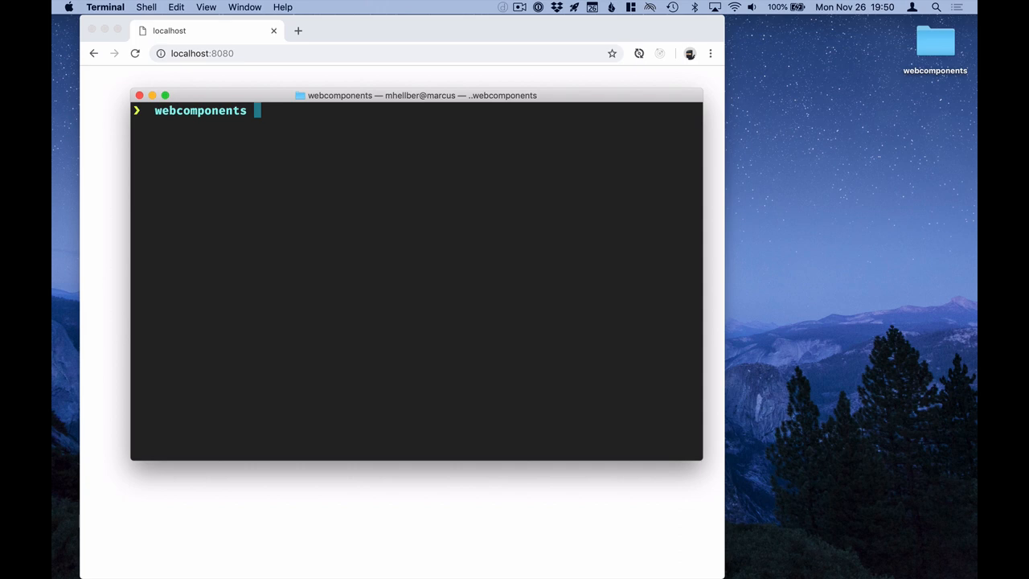
{"action": "type", "text": "npm install --save-dev webpack webpack-dev-server webpack-cli html-webpack-plugin"}
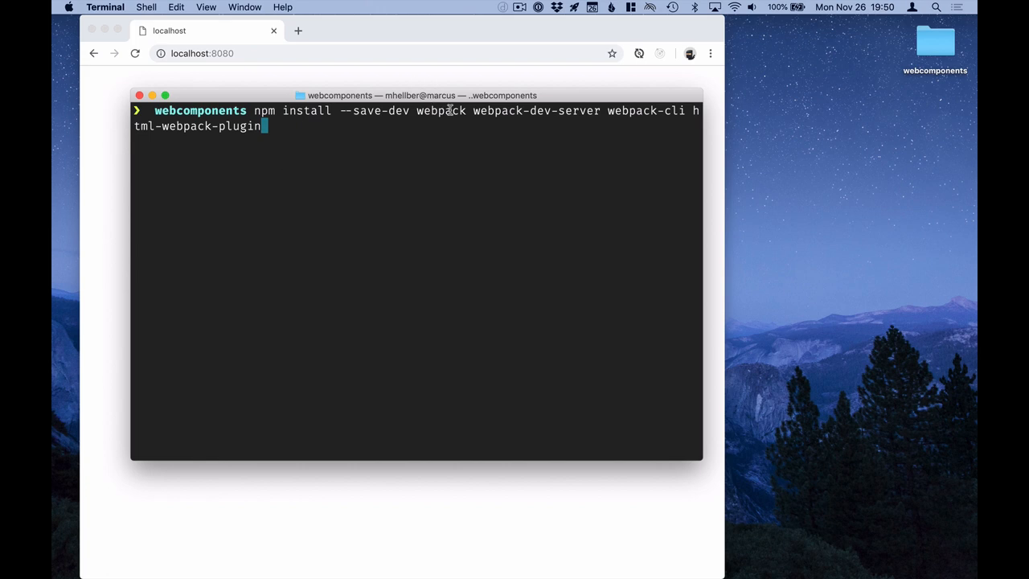
{"action": "mouse_move", "coordinate": [634, 113]}
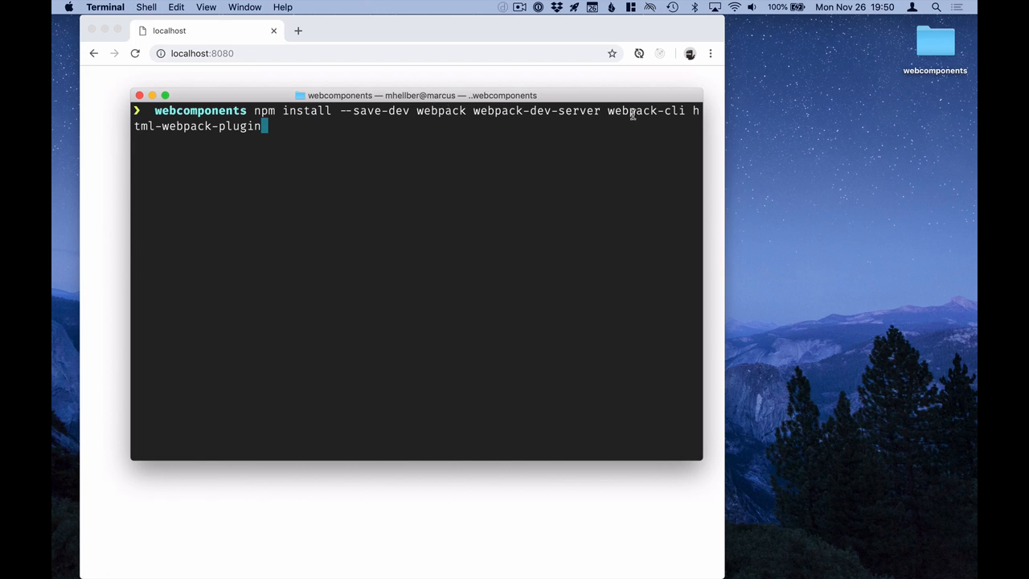
{"action": "mouse_move", "coordinate": [573, 151]}
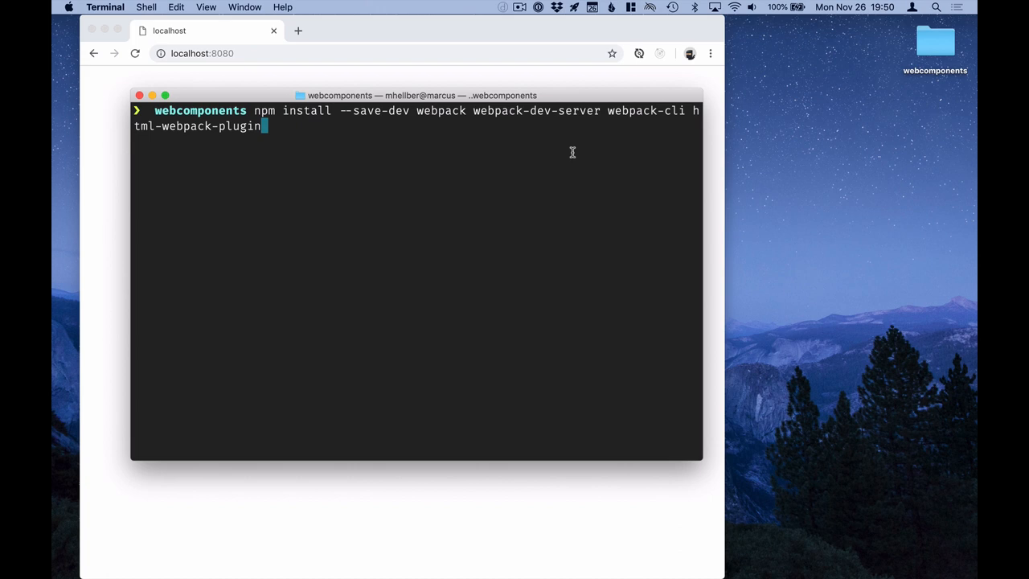
{"action": "key", "text": "Return"}
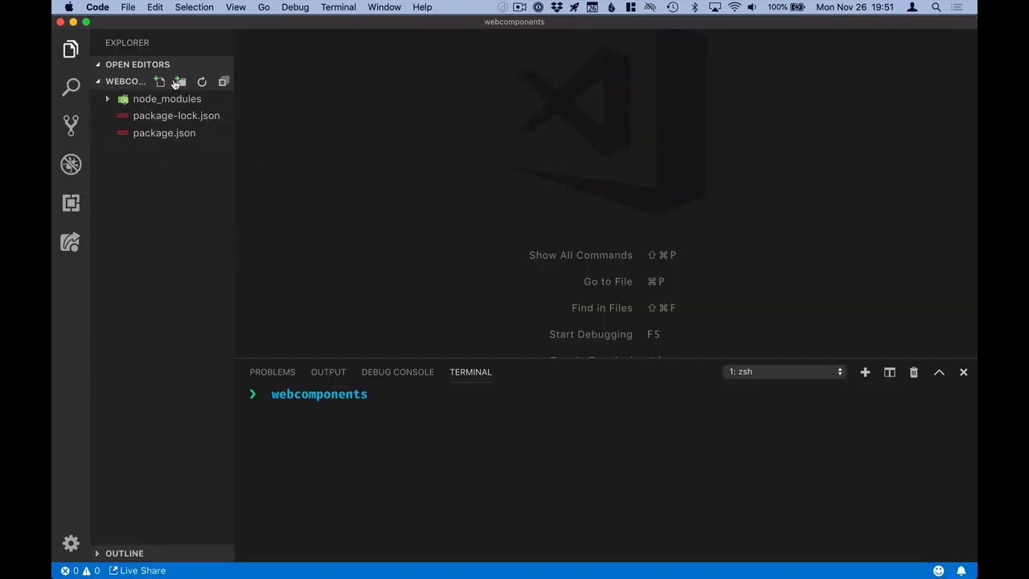
Create a src folder with a new index.html file inside it.
{"action": "left_click", "coordinate": [180, 80]}
{"action": "type", "text": "src"}
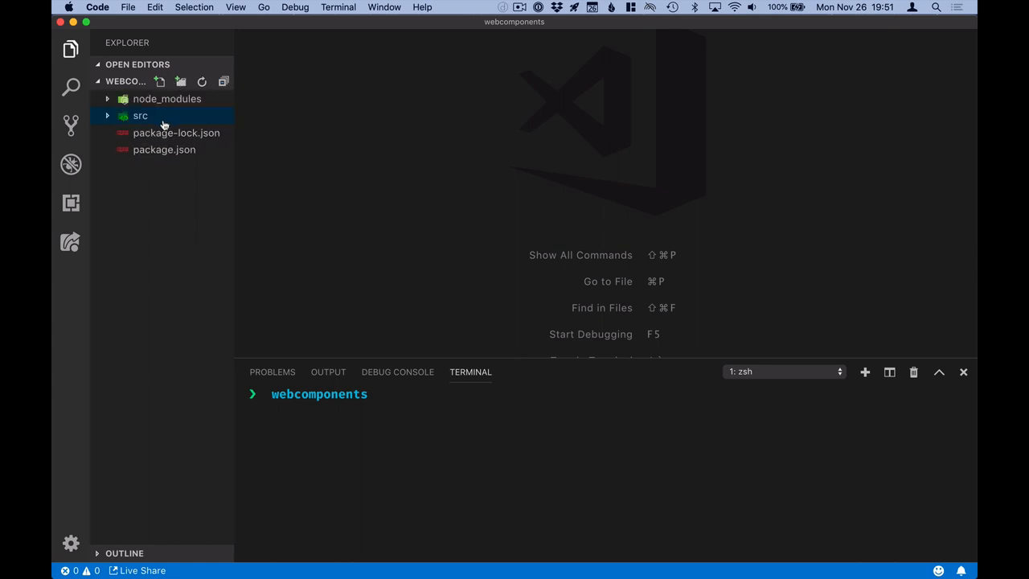
{"action": "right_click", "coordinate": [140, 116]}
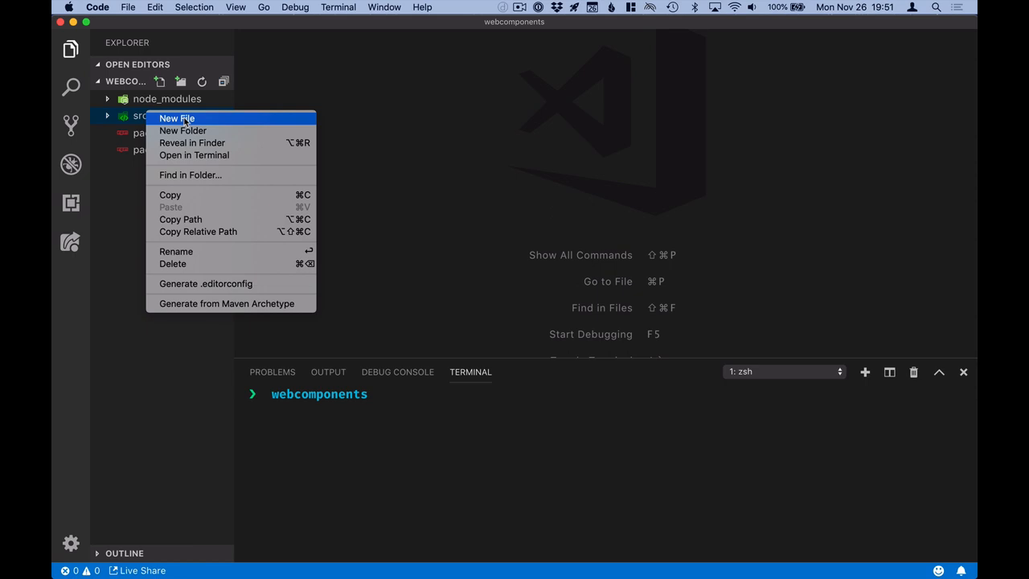
{"action": "left_click", "coordinate": [176, 119]}
{"action": "type", "text": "index.h"}
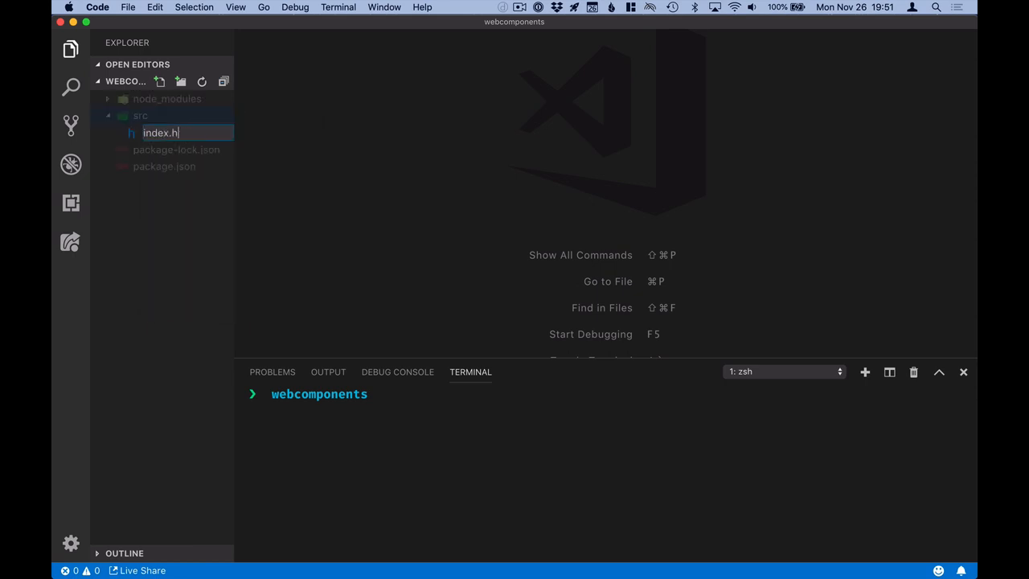
{"action": "key", "text": "Return"}
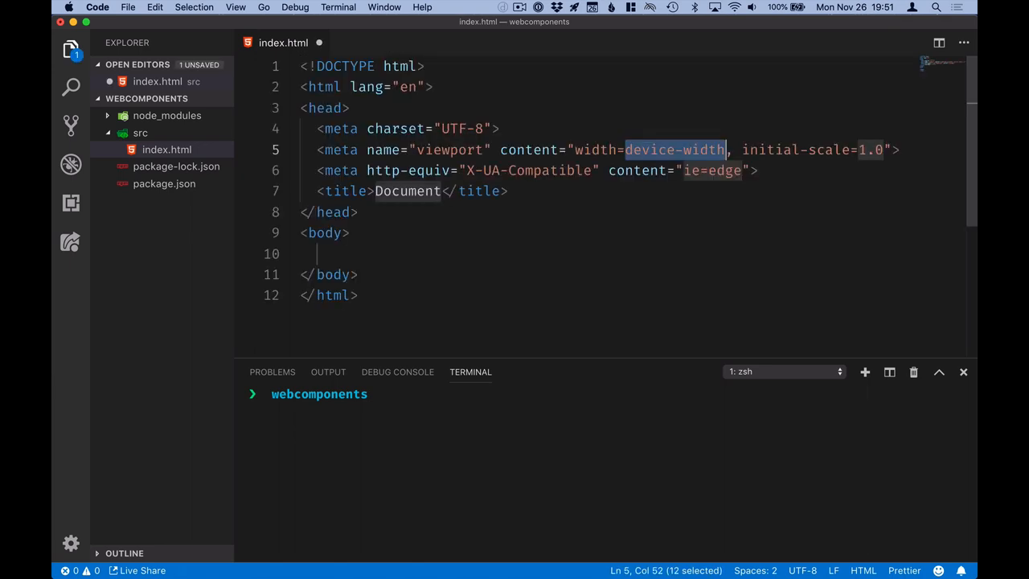
Set the page title to 'Webcomponents!' and put 'Yay!' in the body.
{"action": "double_click", "coordinate": [406, 190]}
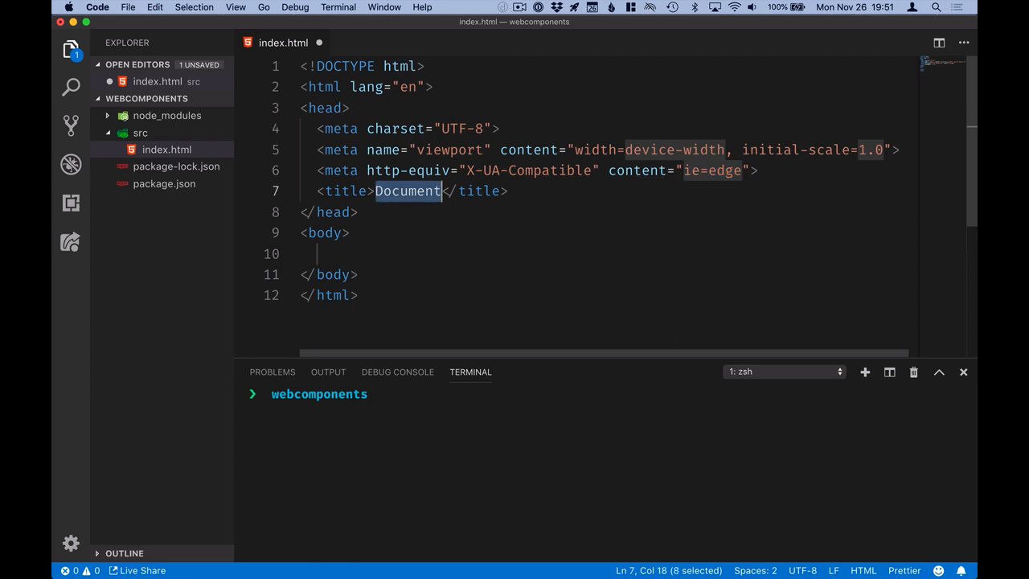
{"action": "type", "text": "Webcom"}
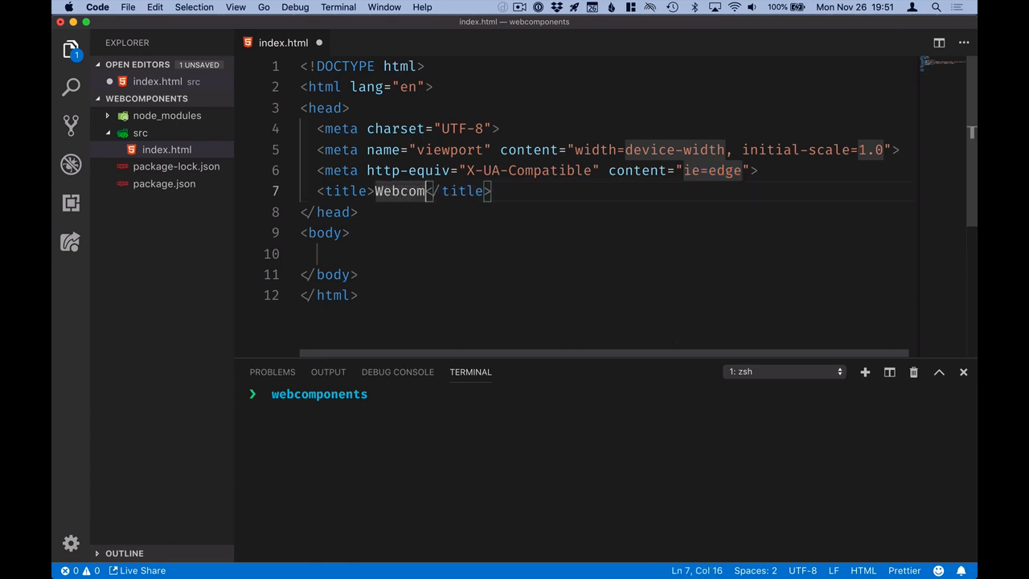
{"action": "type", "text": "ponents!"}
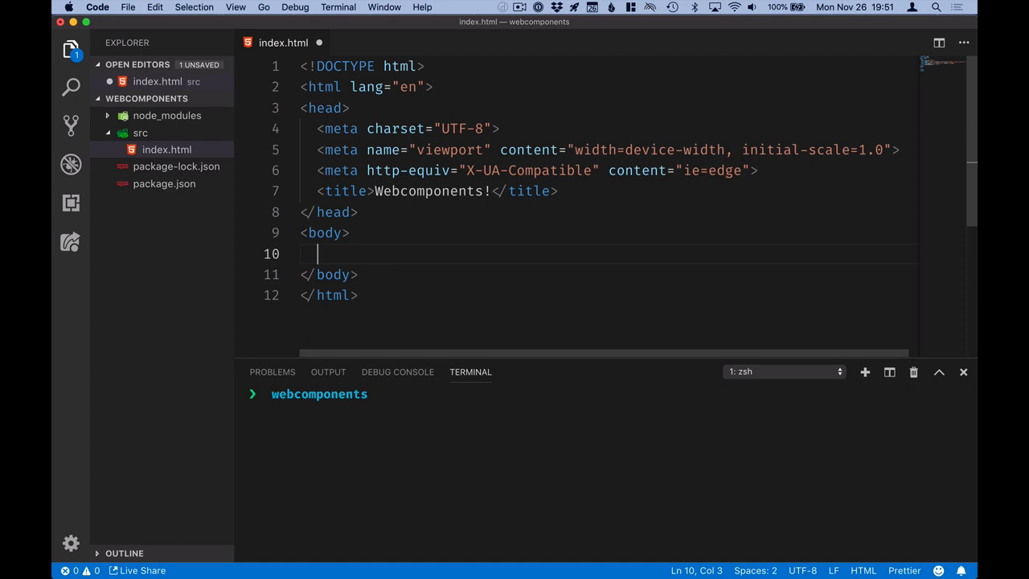
{"action": "type", "text": "Yay!"}
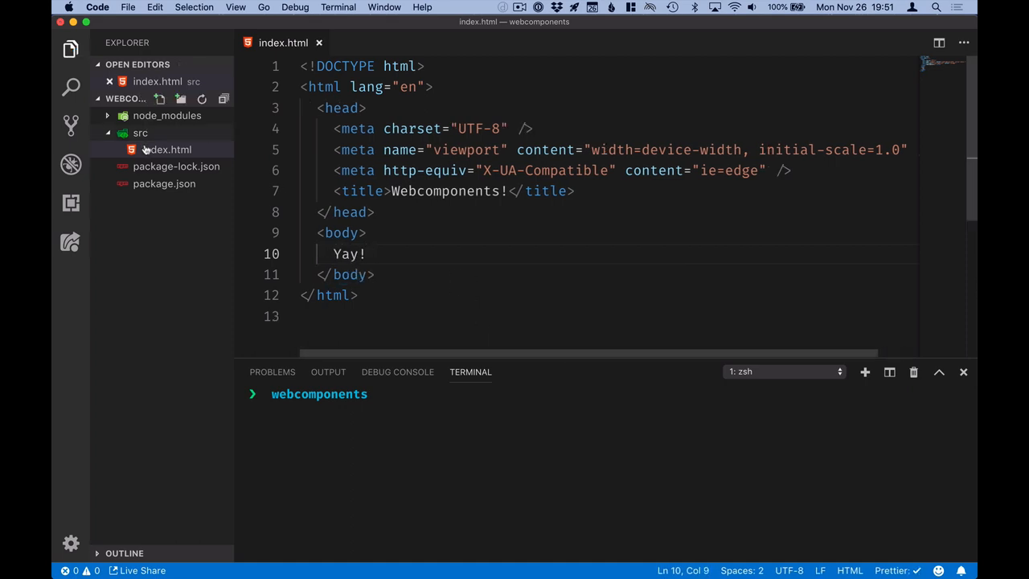
Create an empty index.js file inside the src folder.
{"action": "right_click", "coordinate": [140, 132]}
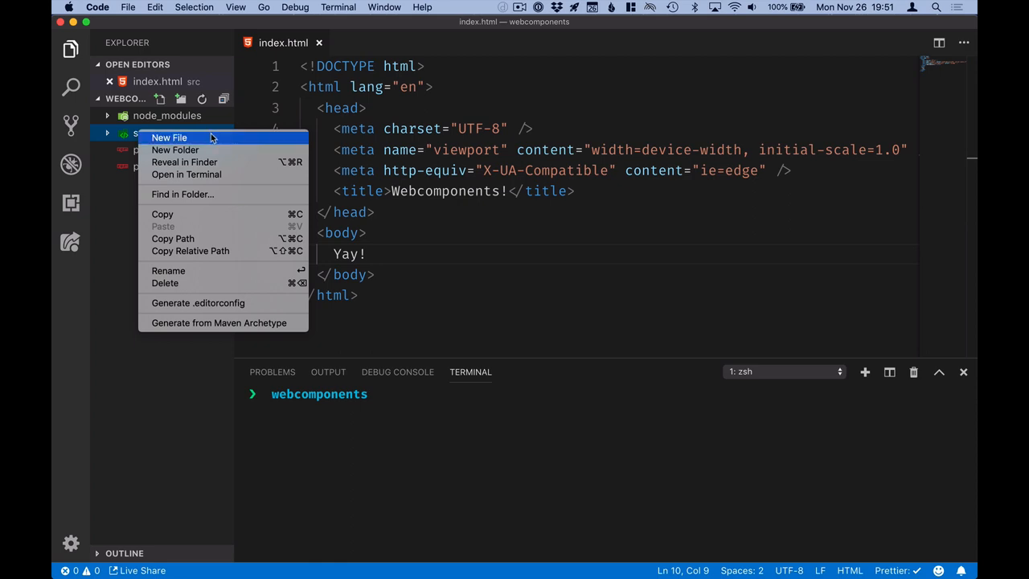
{"action": "left_click", "coordinate": [169, 138]}
{"action": "type", "text": "index.js"}
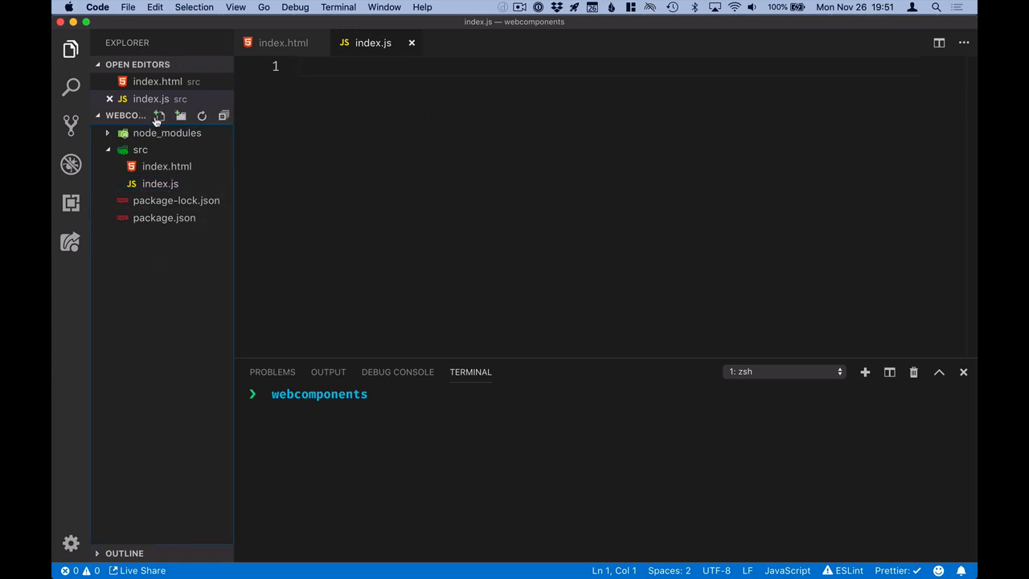
Create webpack.config.js at the project root for the HtmlWebpackPlugin mode-based config.
{"action": "left_click", "coordinate": [159, 116]}
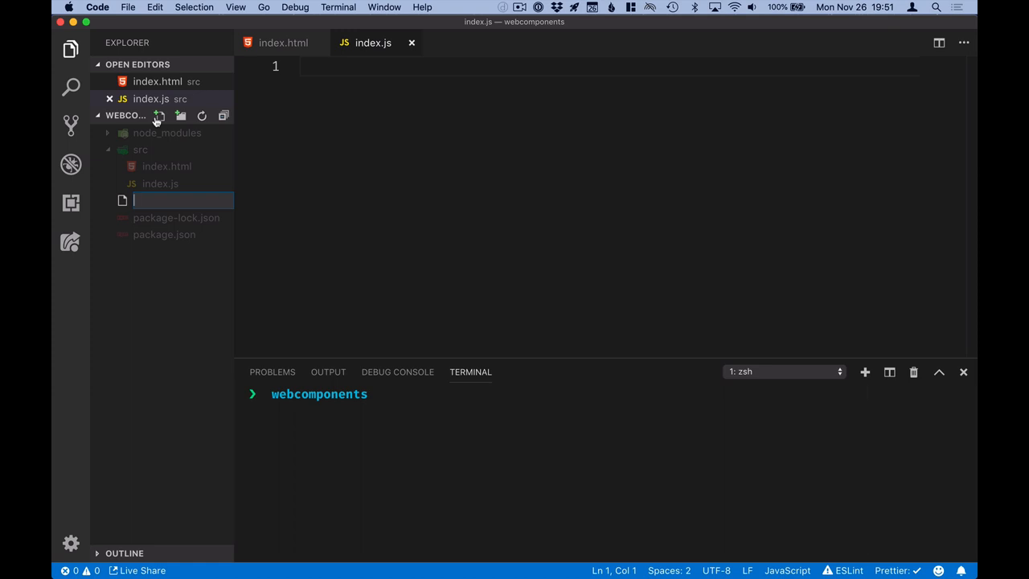
{"action": "type", "text": "webpa"}
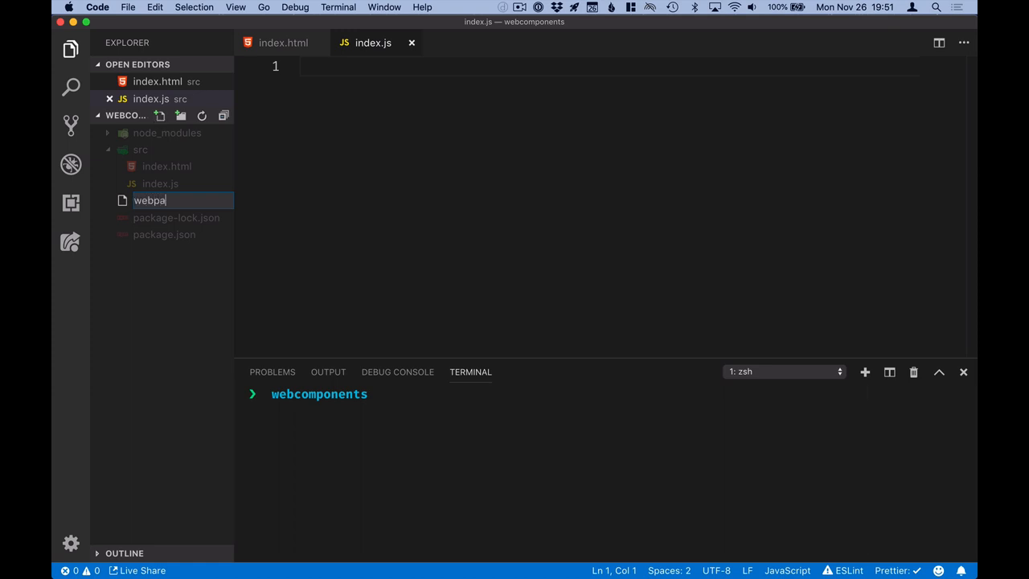
{"action": "key", "text": "Return"}
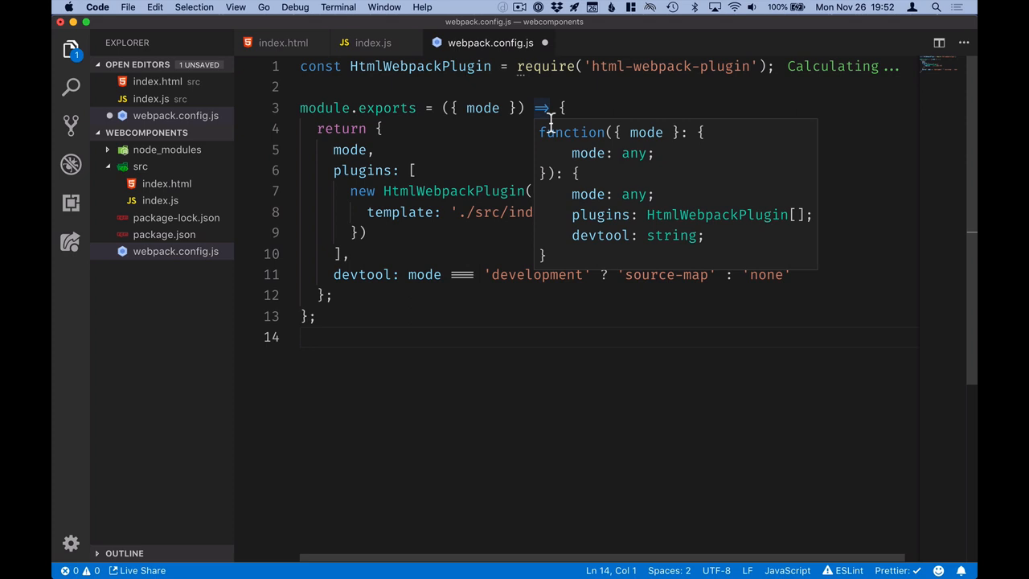
{"action": "mouse_move", "coordinate": [447, 66]}
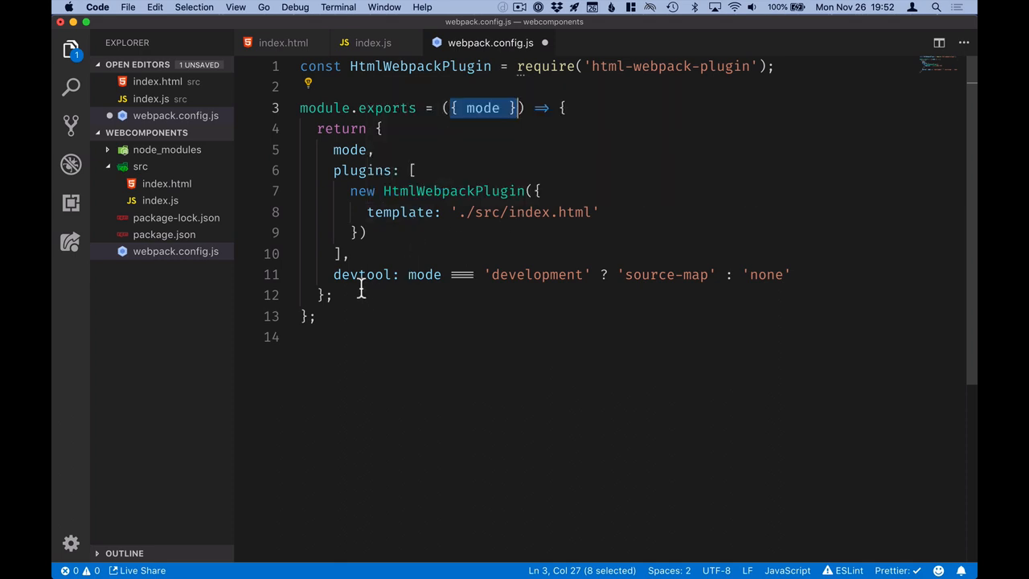
{"action": "mouse_move", "coordinate": [527, 274]}
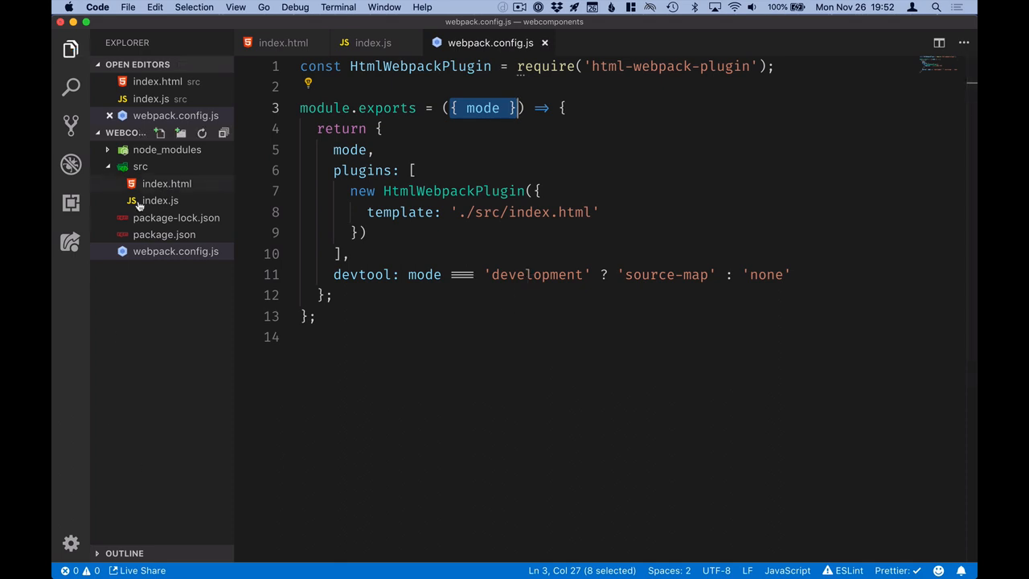
In package.json, add dev and prod scripts running webpack-dev-server and webpack with --env.mode.
{"action": "left_click", "coordinate": [164, 234]}
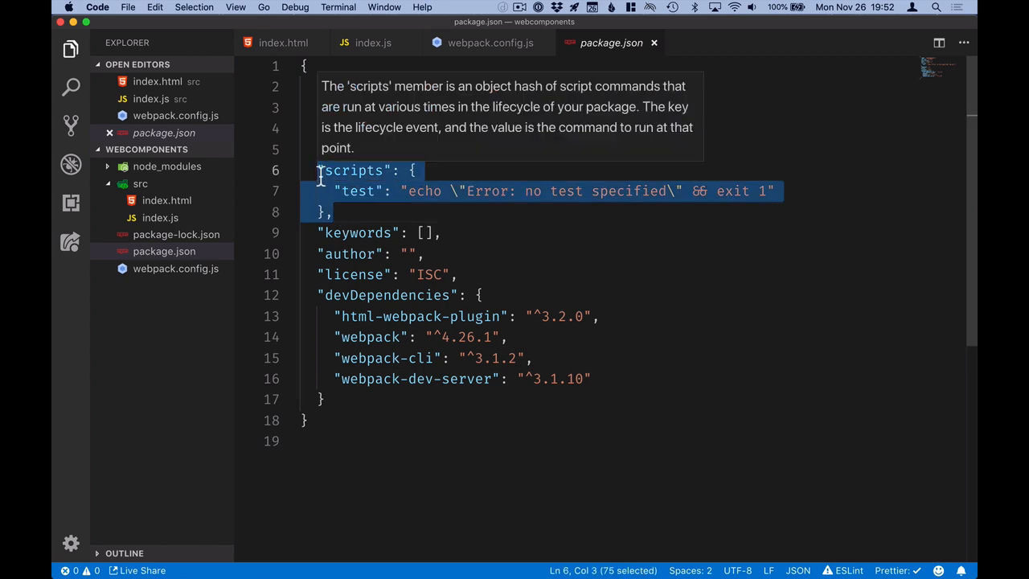
{"action": "type", "text": "\"dev\": \"webpack-dev-server --env.mode development\","}
{"action": "type", "text": "\"prod\": \"webpack --env.mode production\""}
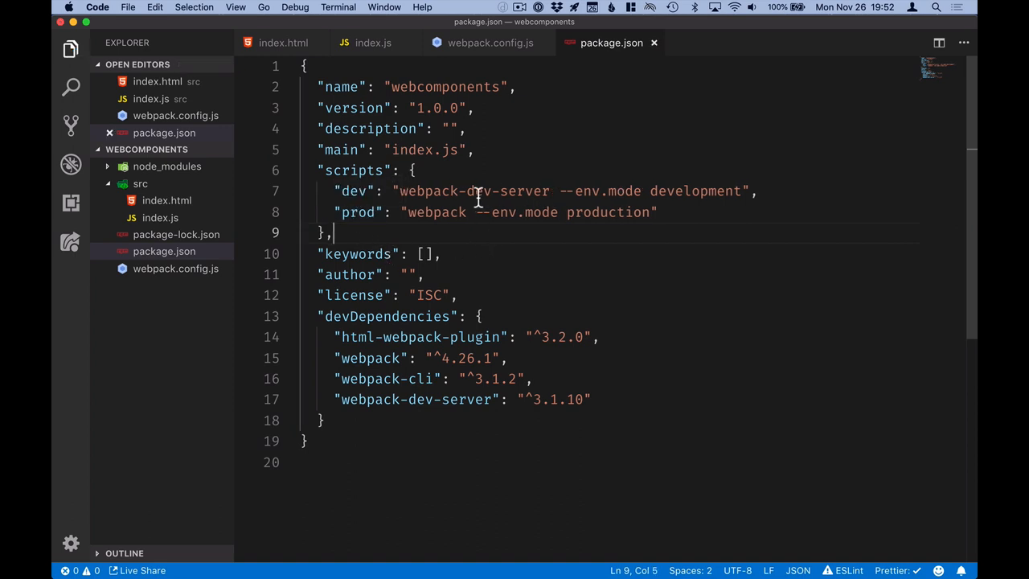
{"action": "mouse_move", "coordinate": [440, 225]}
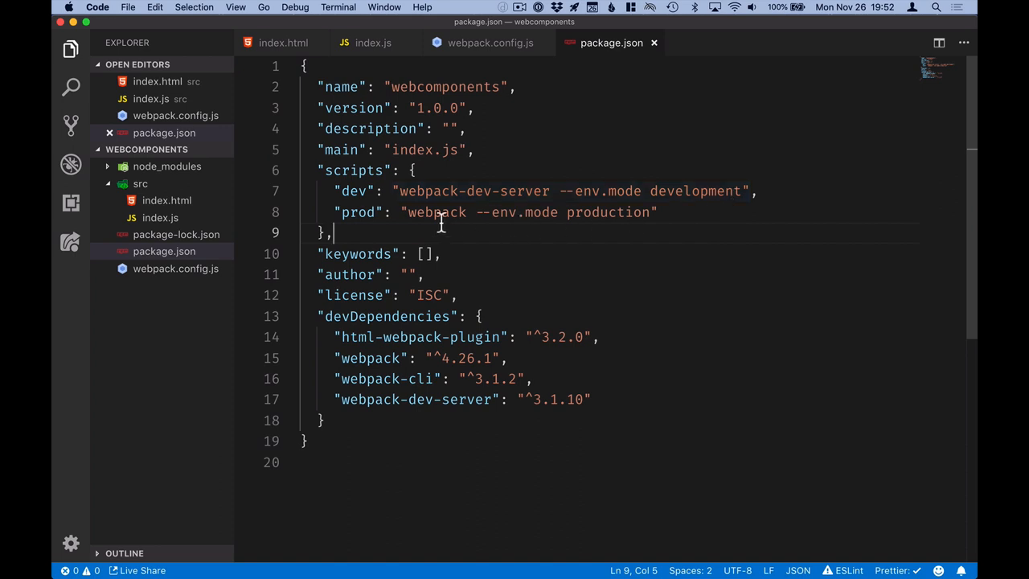
{"action": "mouse_move", "coordinate": [495, 223]}
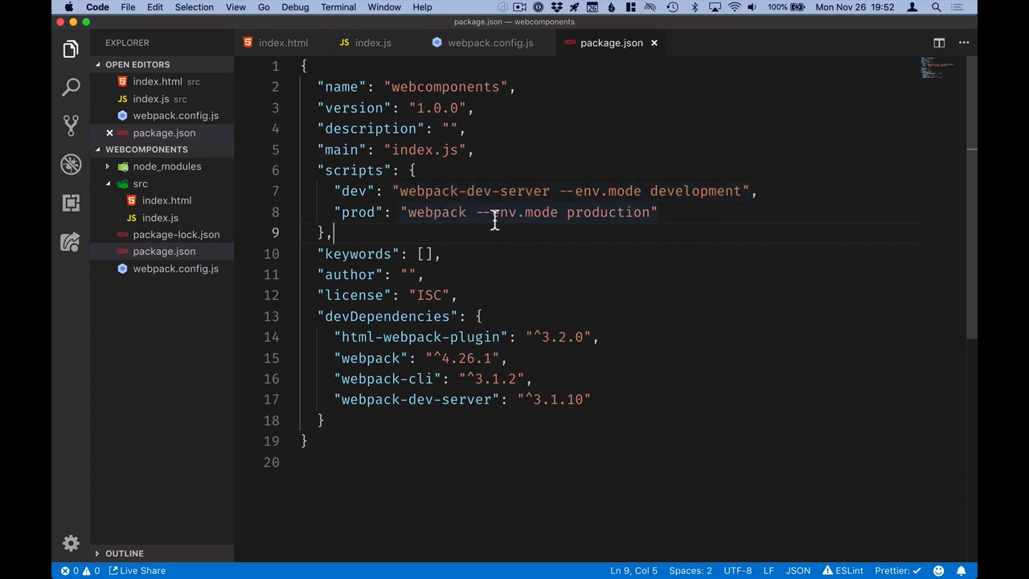
{"action": "mouse_move", "coordinate": [463, 240]}
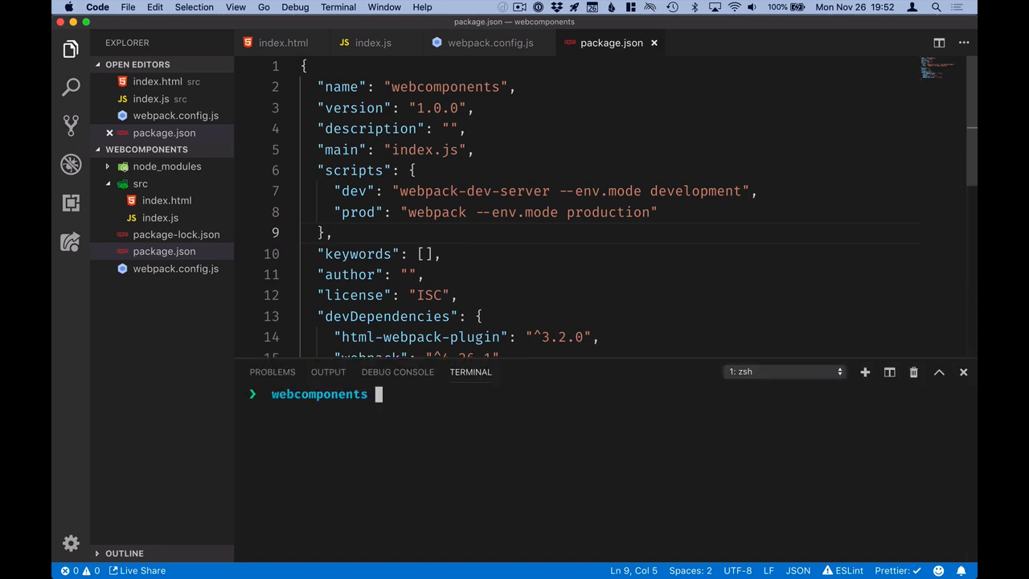
Run npm run dev and view the Yay! page at localhost:8080 in the browser.
{"action": "type", "text": "npm run de"}
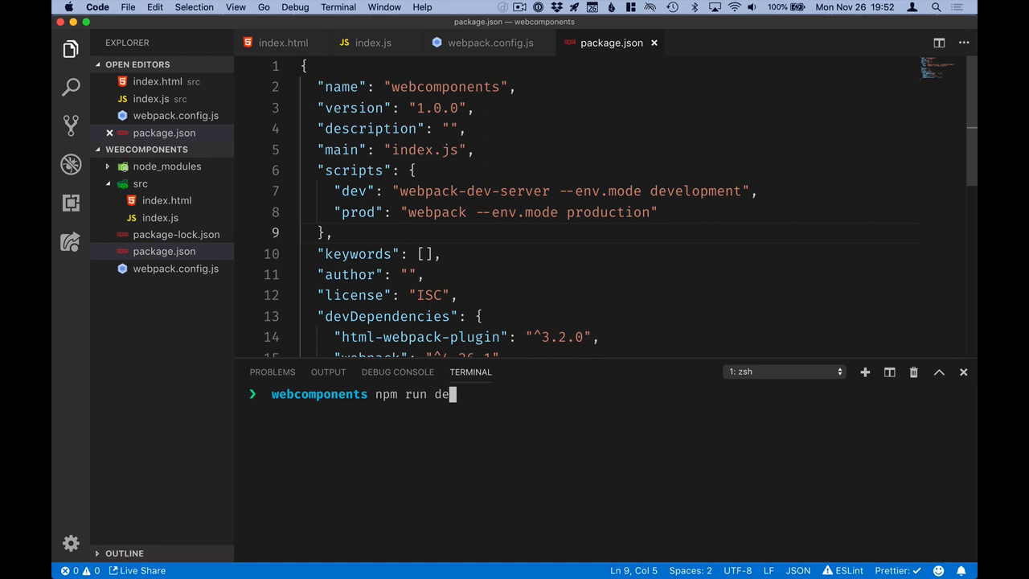
{"action": "key", "text": "Return"}
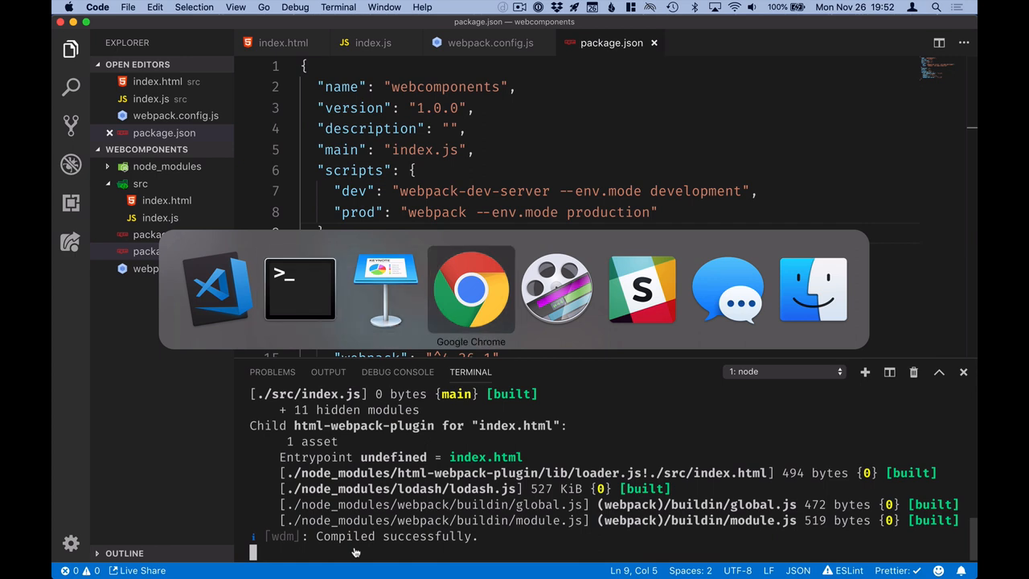
{"action": "left_click", "coordinate": [469, 289]}
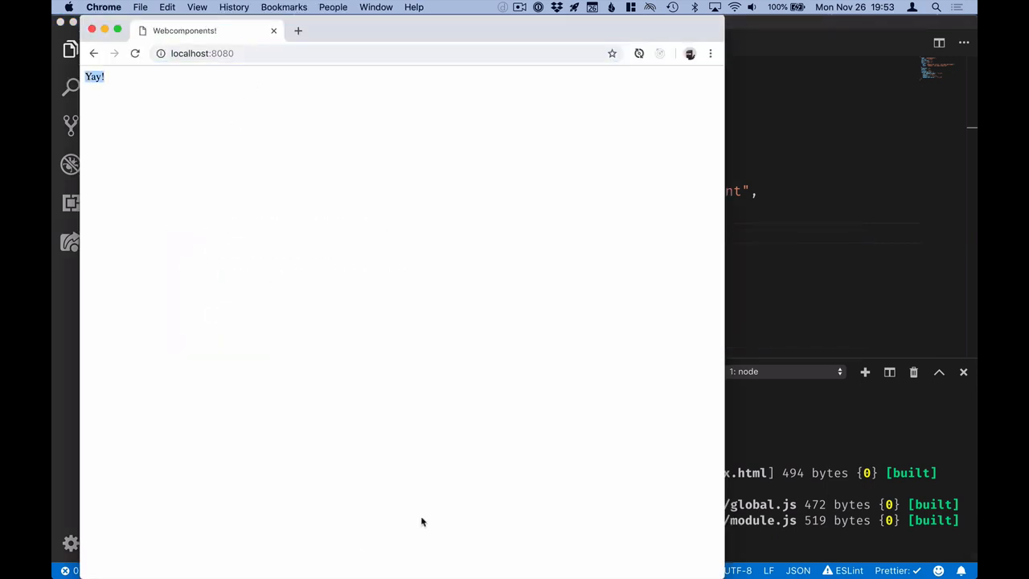
{"action": "mouse_move", "coordinate": [799, 212]}
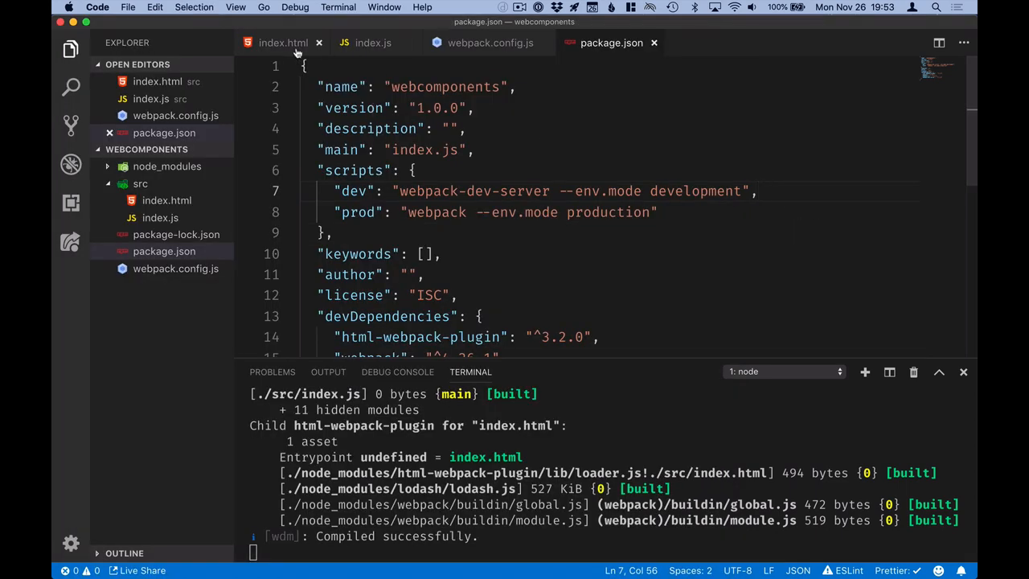
Edit index.html so the page text reads 'Yay!!!'.
{"action": "left_click", "coordinate": [283, 41]}
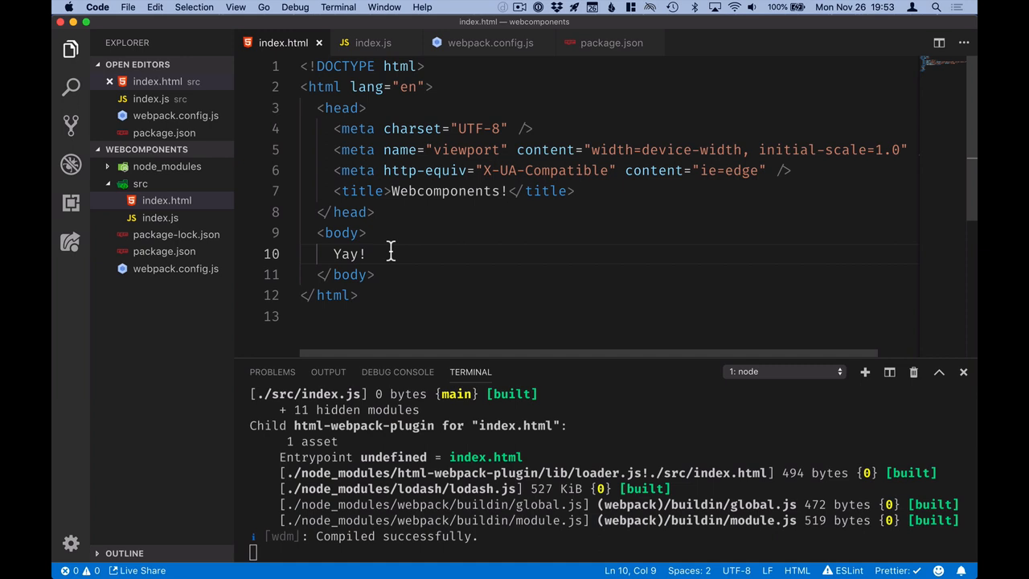
{"action": "type", "text": "!!"}
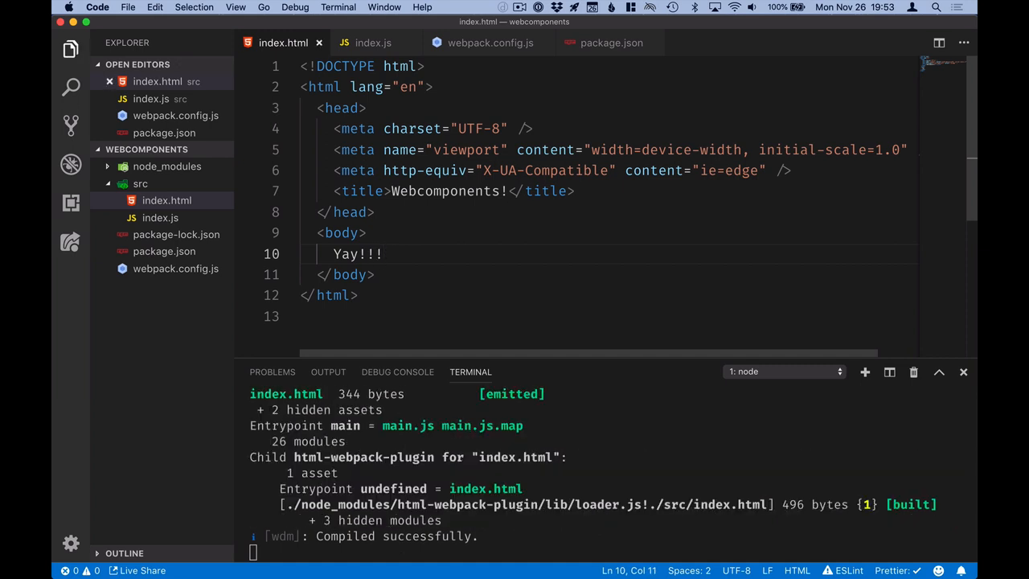